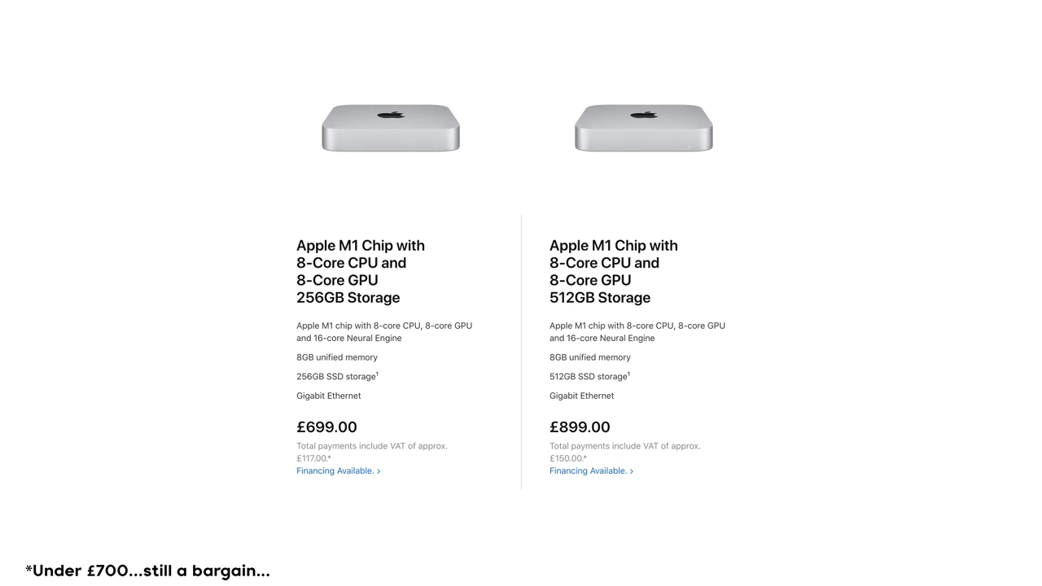
scroll("down", 3)
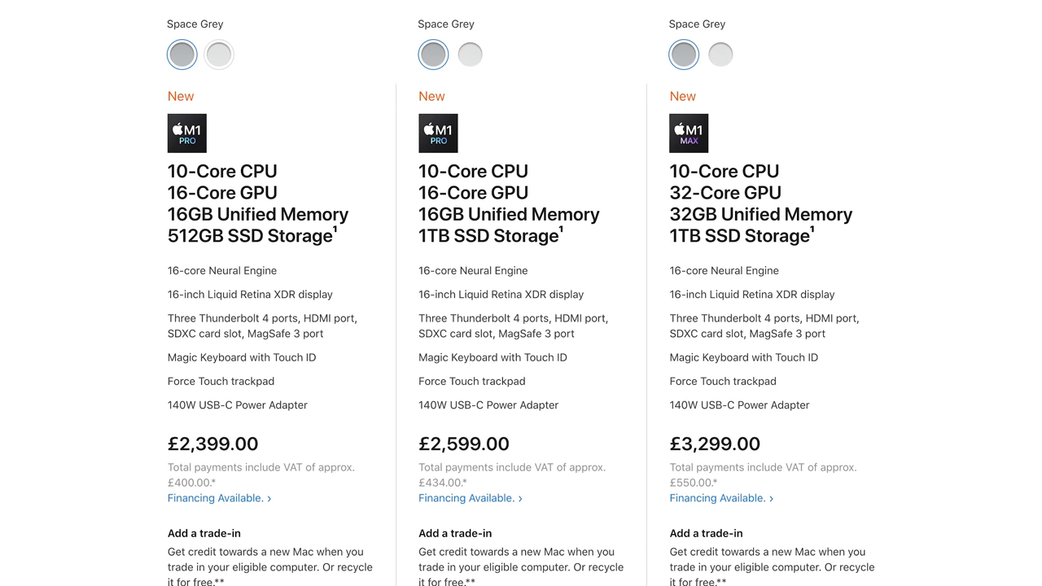